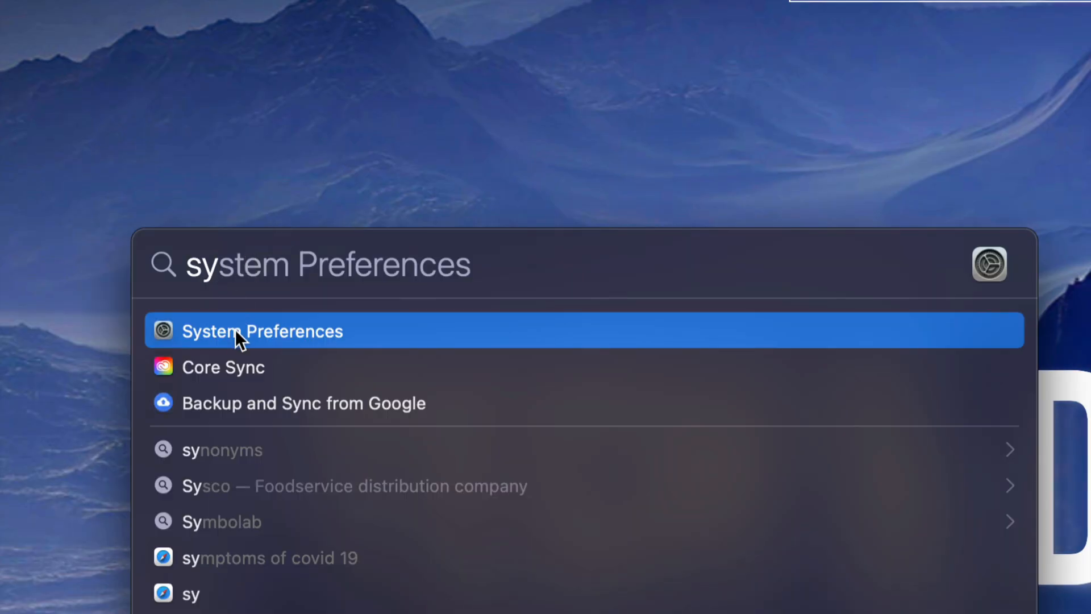
{"action": "mouse_move", "coordinate": [319, 349]}
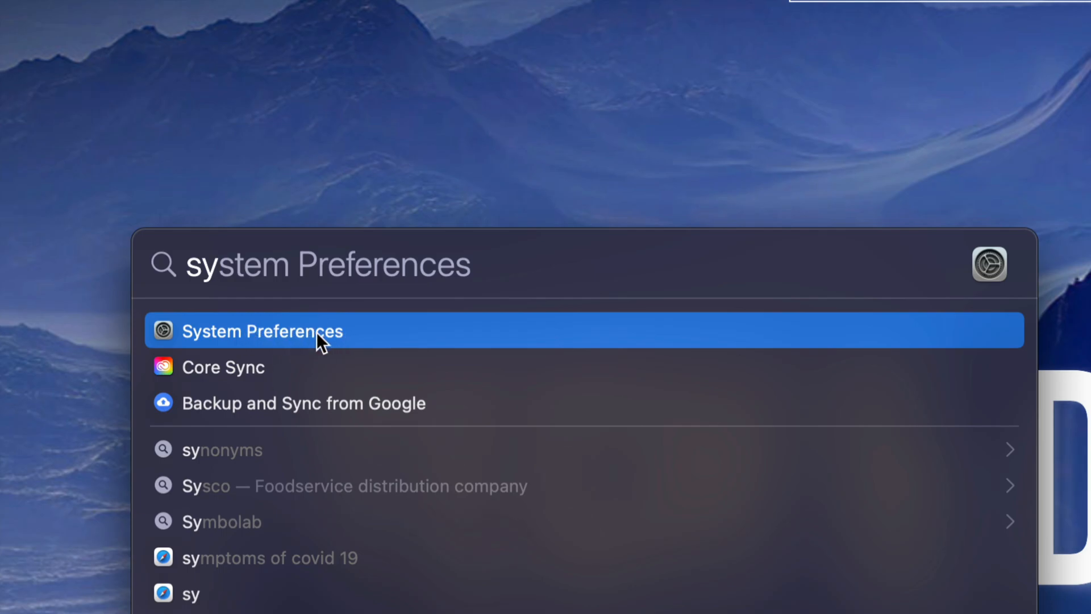
- Launch System Preferences from the Spotlight search results
{"action": "left_click", "coordinate": [262, 331]}
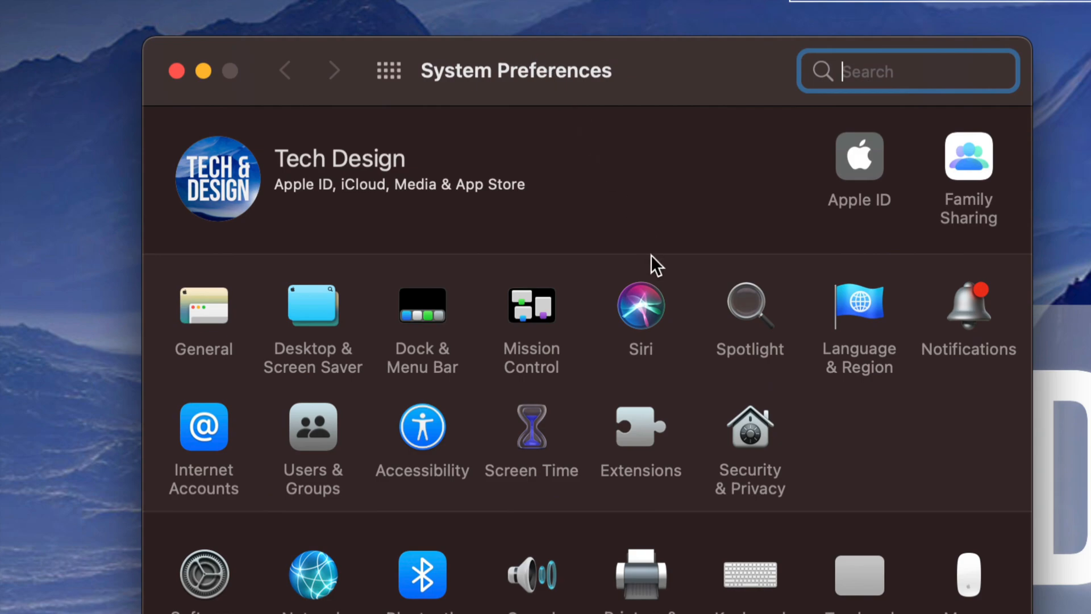
{"action": "scroll", "scroll_direction": "down", "scroll_amount": 3}
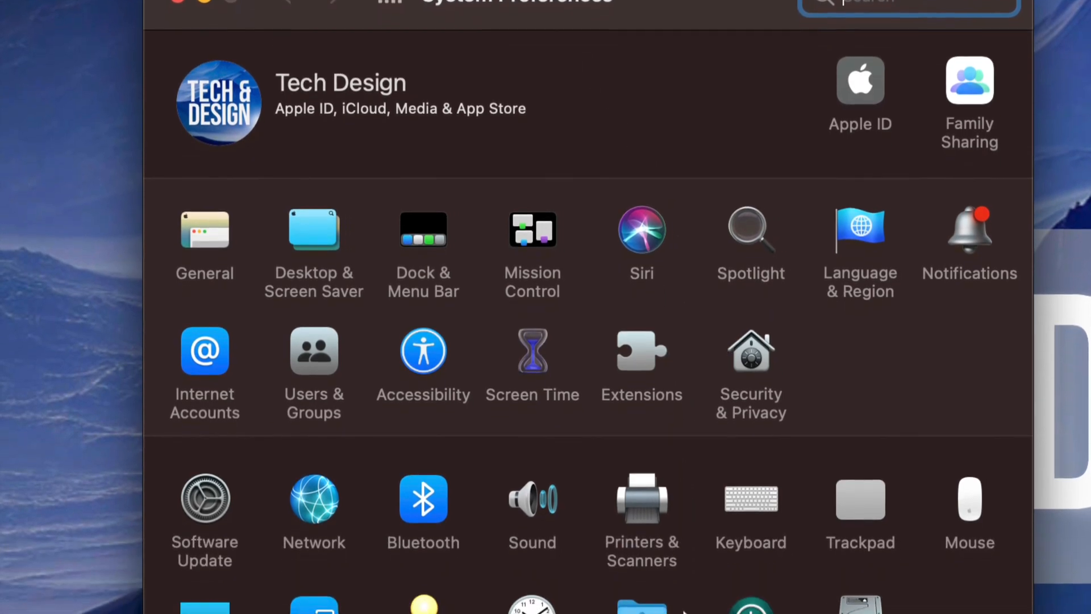
{"action": "scroll", "scroll_direction": "down", "scroll_amount": 3}
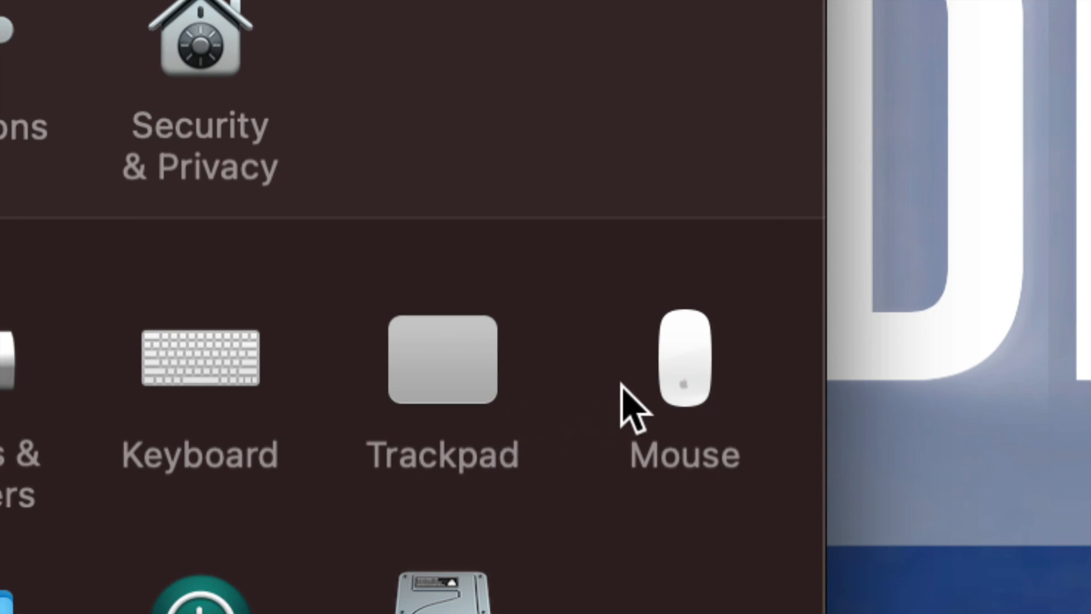
{"action": "mouse_move", "coordinate": [711, 376]}
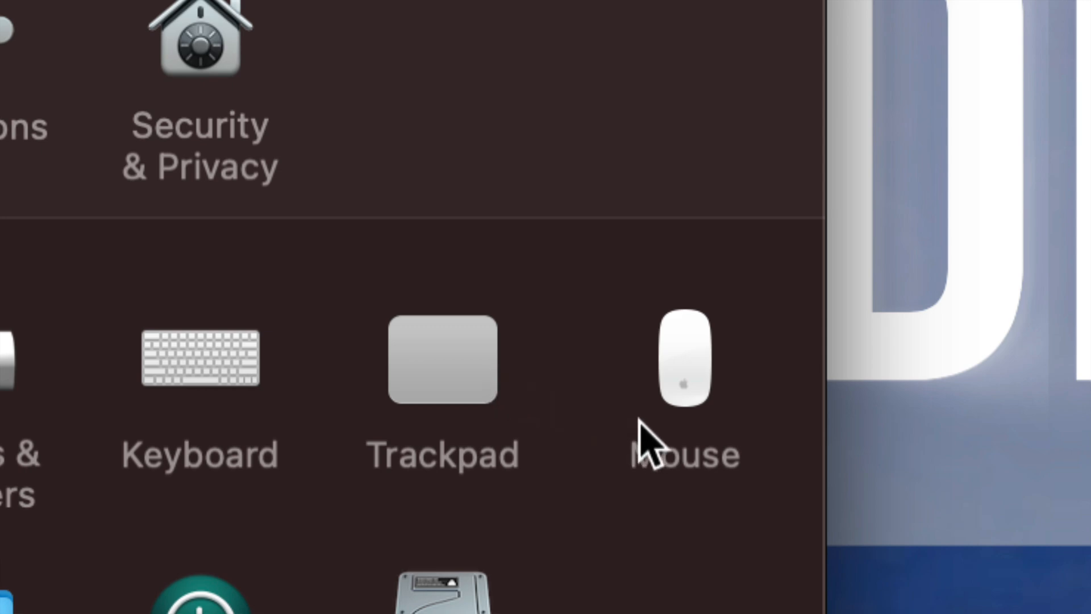
{"action": "mouse_move", "coordinate": [706, 446]}
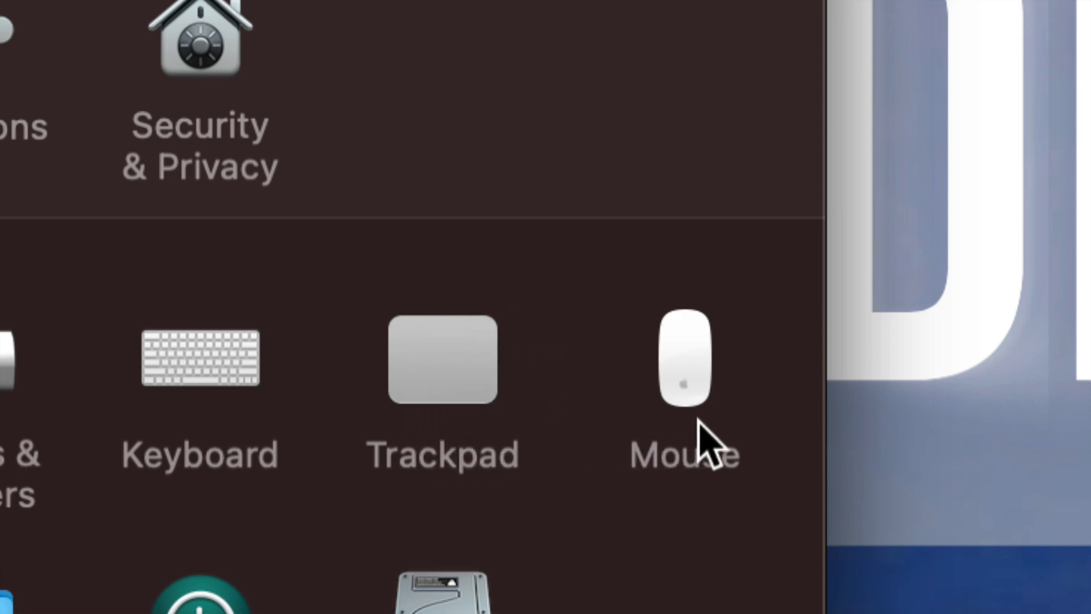
{"action": "mouse_move", "coordinate": [650, 457]}
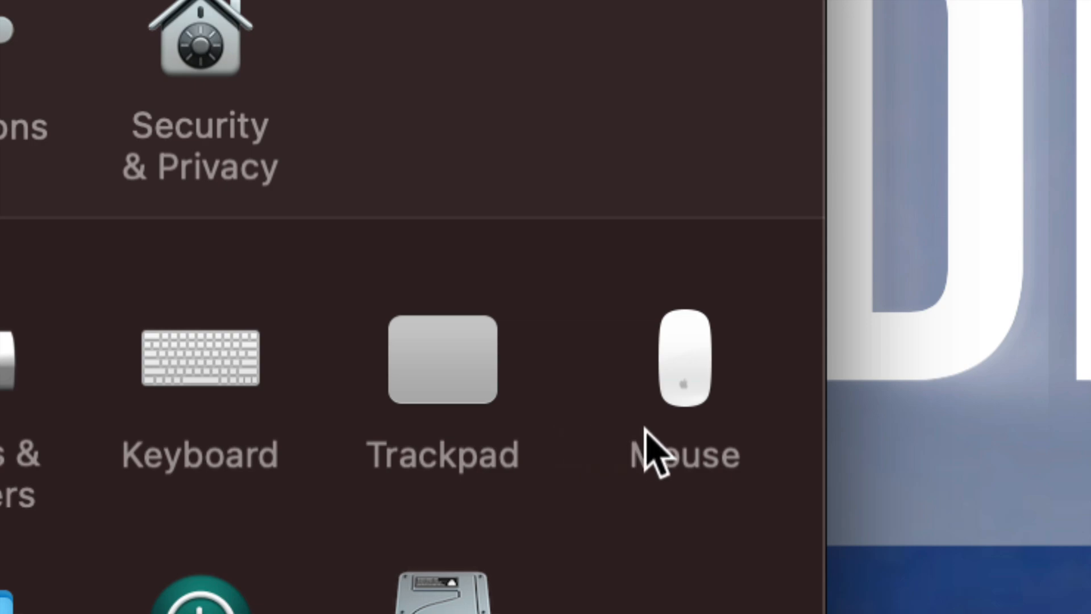
{"action": "mouse_move", "coordinate": [754, 346]}
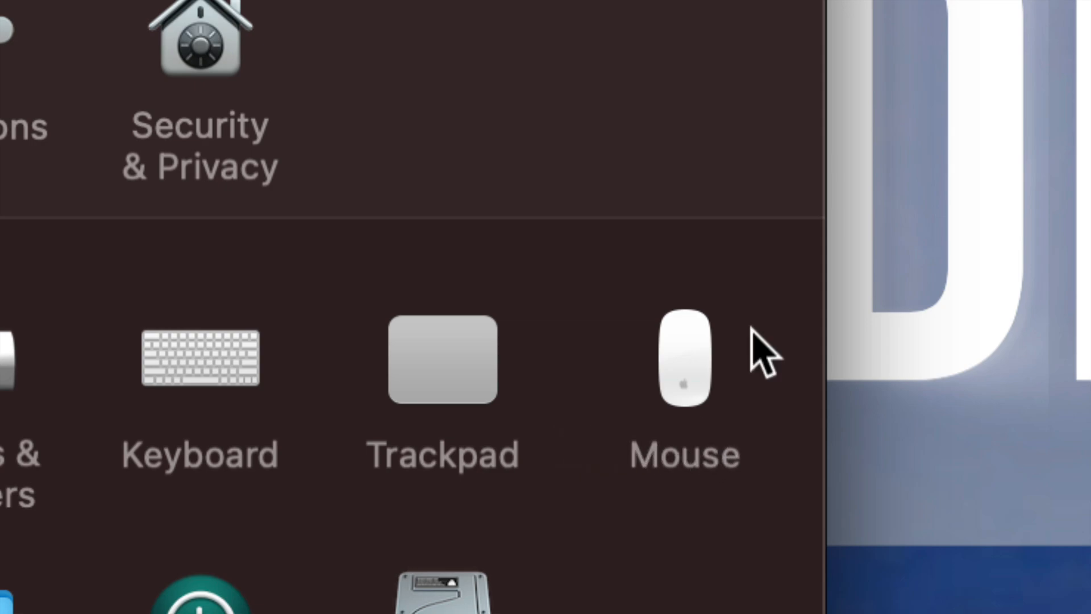
{"action": "mouse_move", "coordinate": [720, 372]}
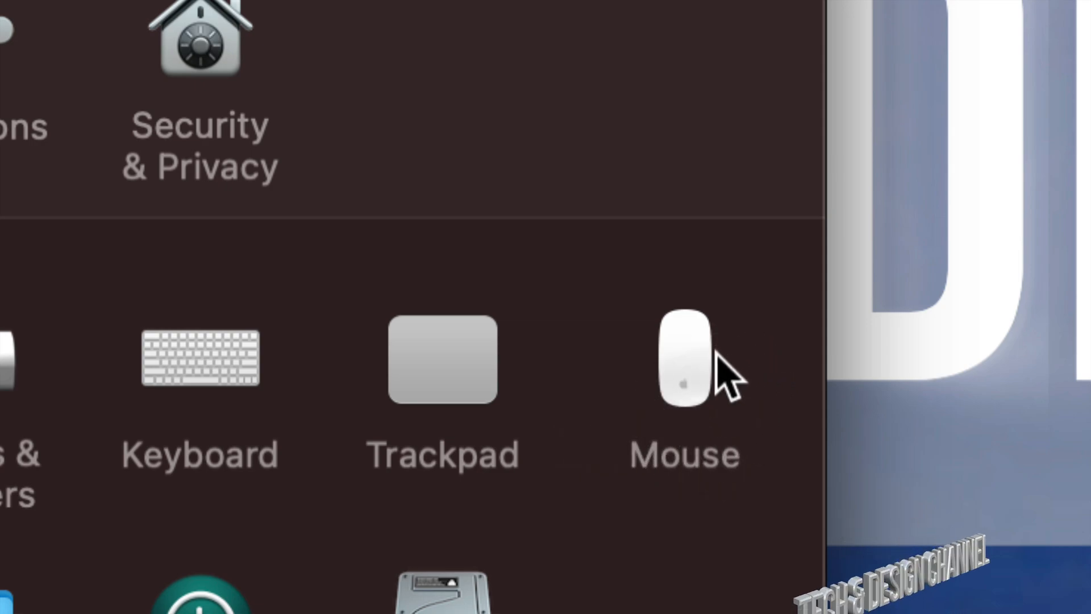
{"action": "mouse_move", "coordinate": [446, 368]}
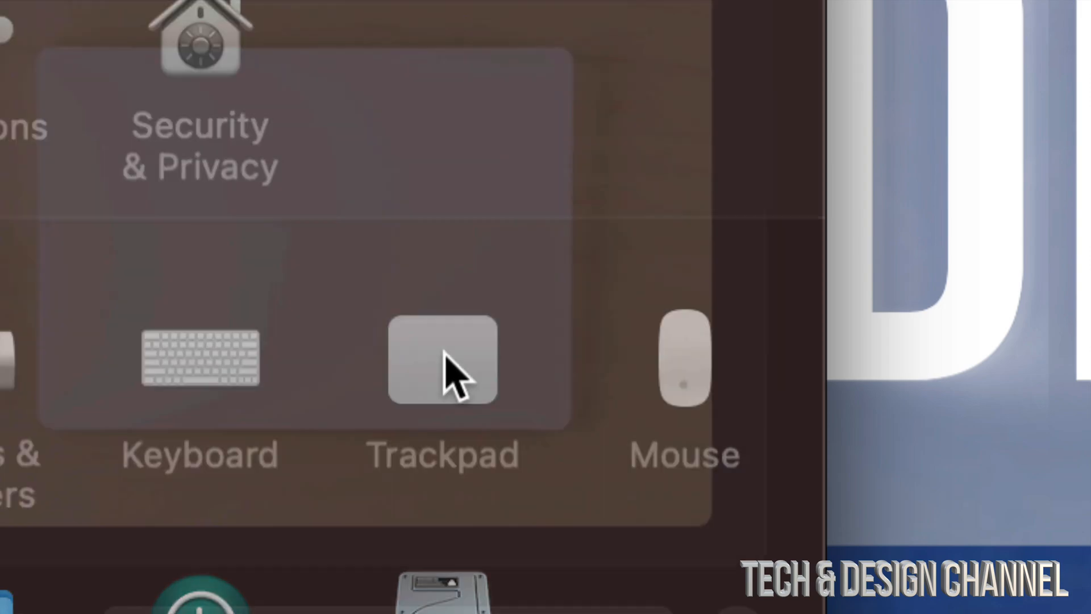
- Enable Secondary click (click or tap with two fingers) in the Trackpad pane
{"action": "left_click", "coordinate": [442, 363]}
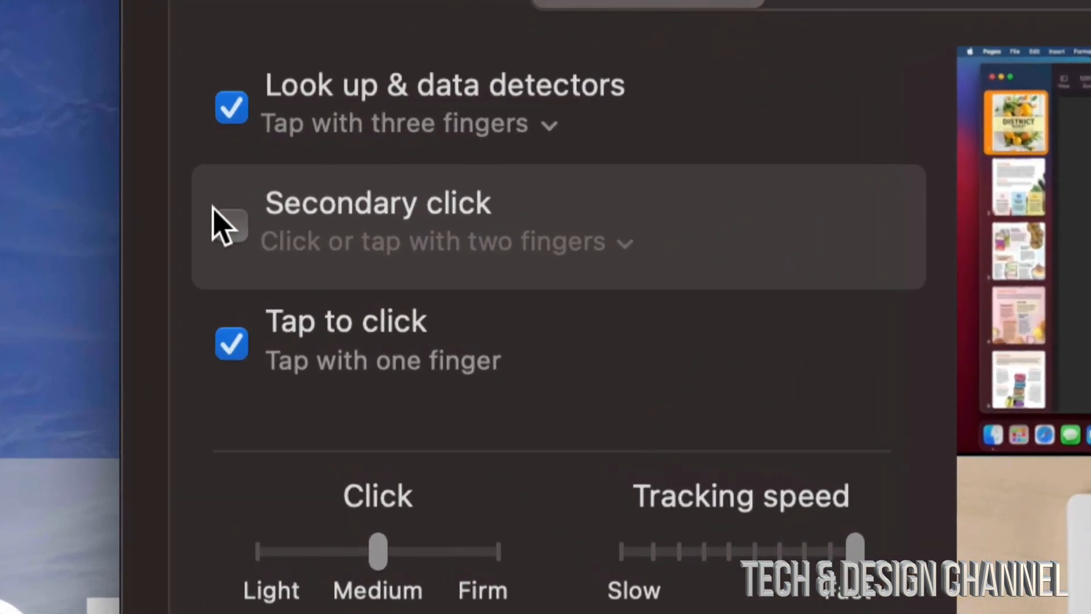
{"action": "left_click", "coordinate": [230, 224]}
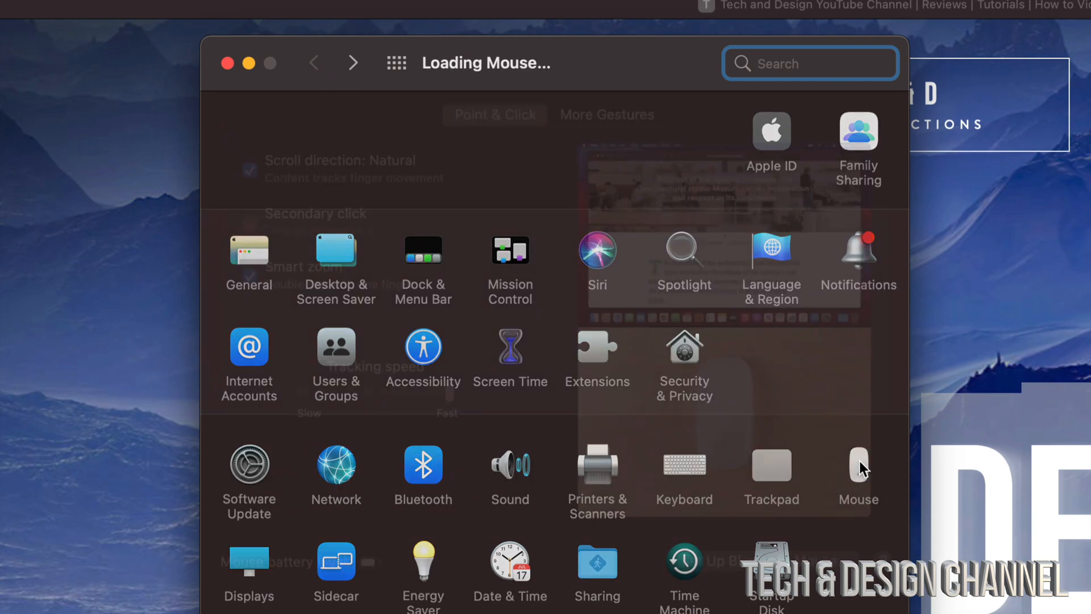
- Enable Secondary click (click on right side) in the Mouse pane and return to Show All
{"action": "left_click", "coordinate": [858, 465]}
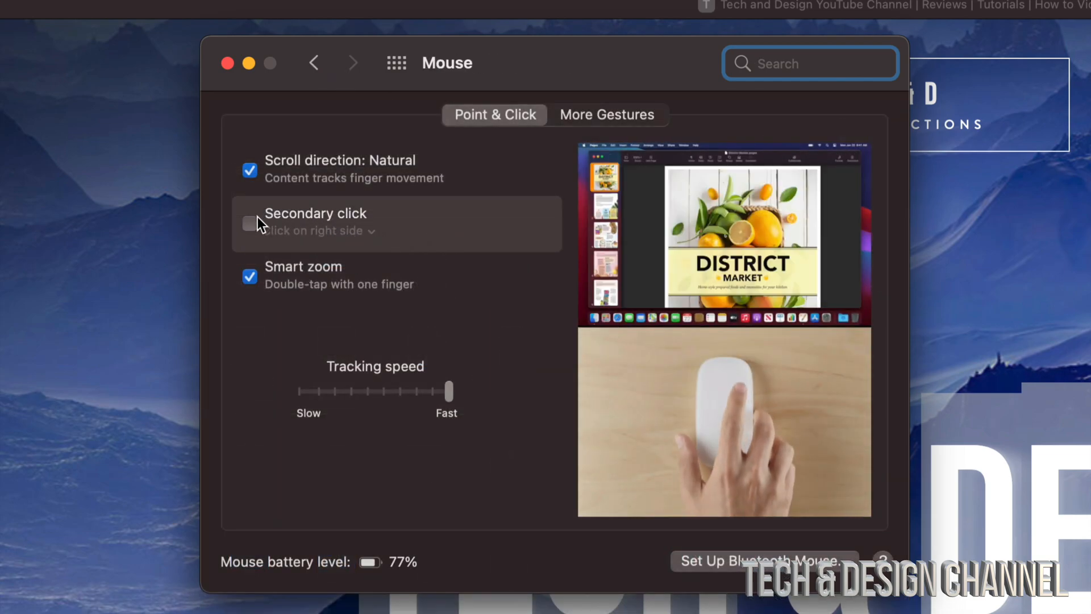
{"action": "left_click", "coordinate": [250, 223]}
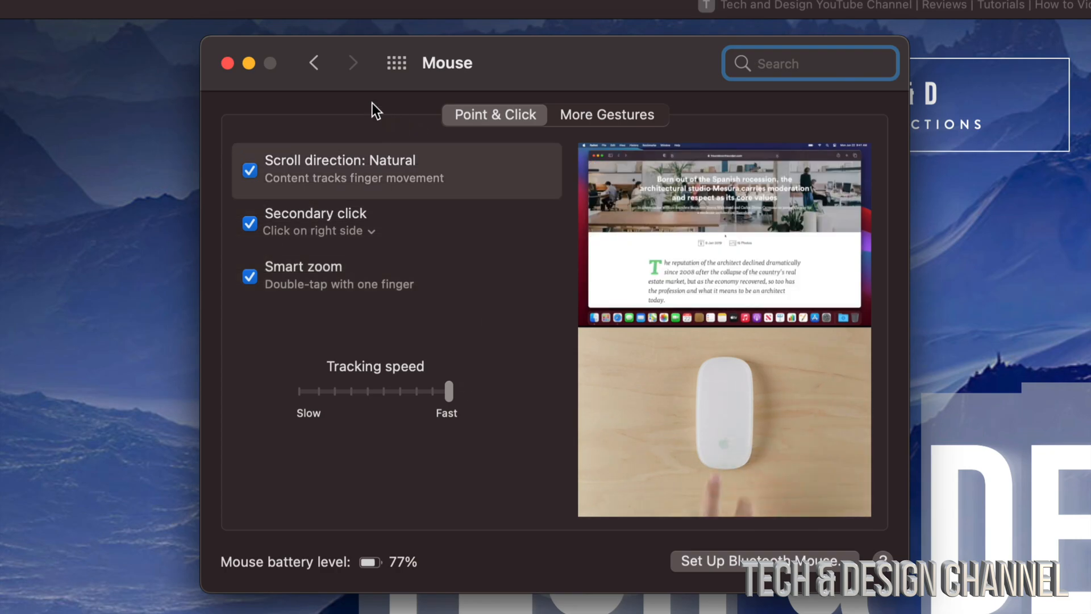
{"action": "left_click", "coordinate": [313, 63]}
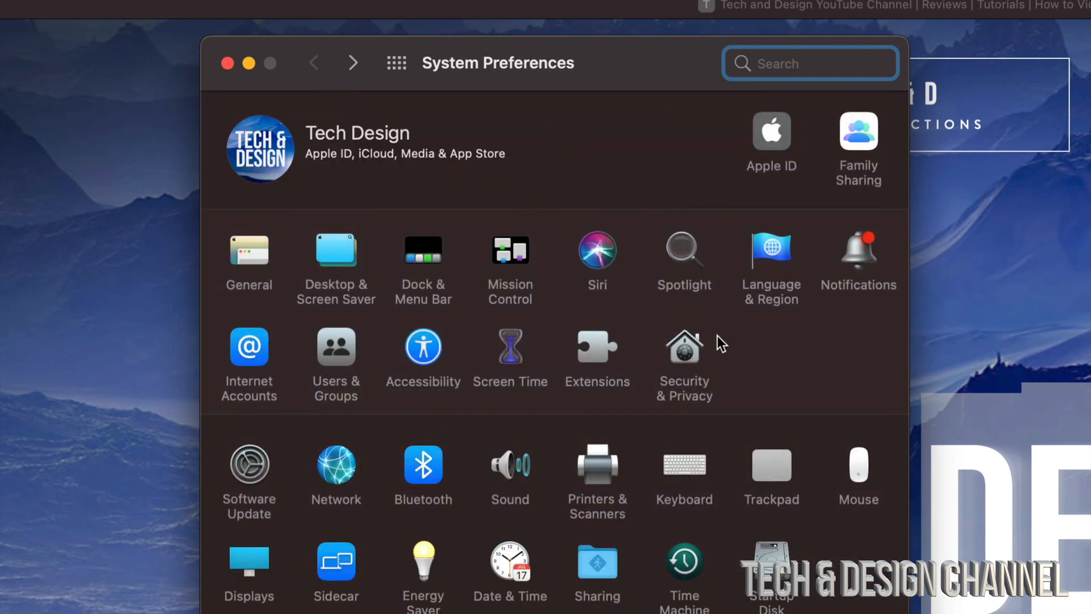
- Set the trackpad's Tracking speed slider all the way to Fast
{"action": "left_click", "coordinate": [771, 464]}
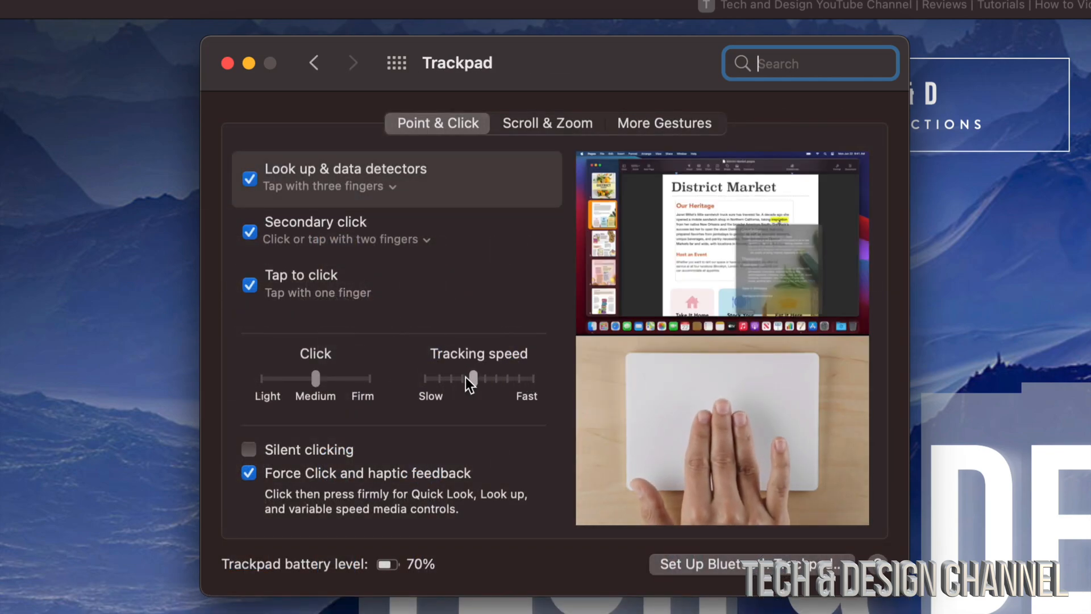
{"action": "left_click_drag", "start_coordinate": [470, 378], "coordinate": [427, 378]}
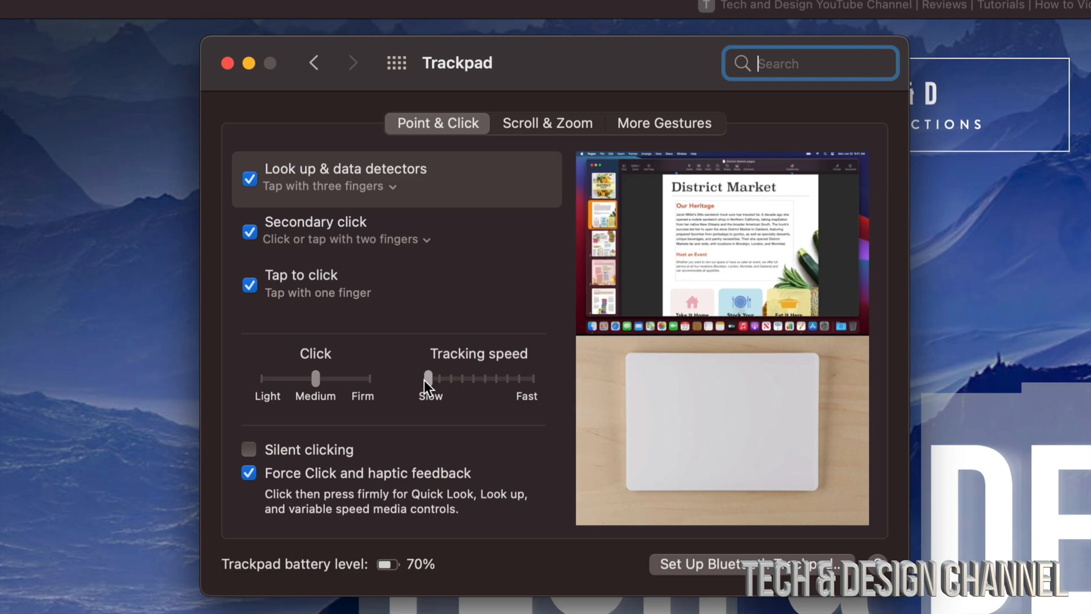
{"action": "left_click_drag", "start_coordinate": [428, 378], "coordinate": [495, 379]}
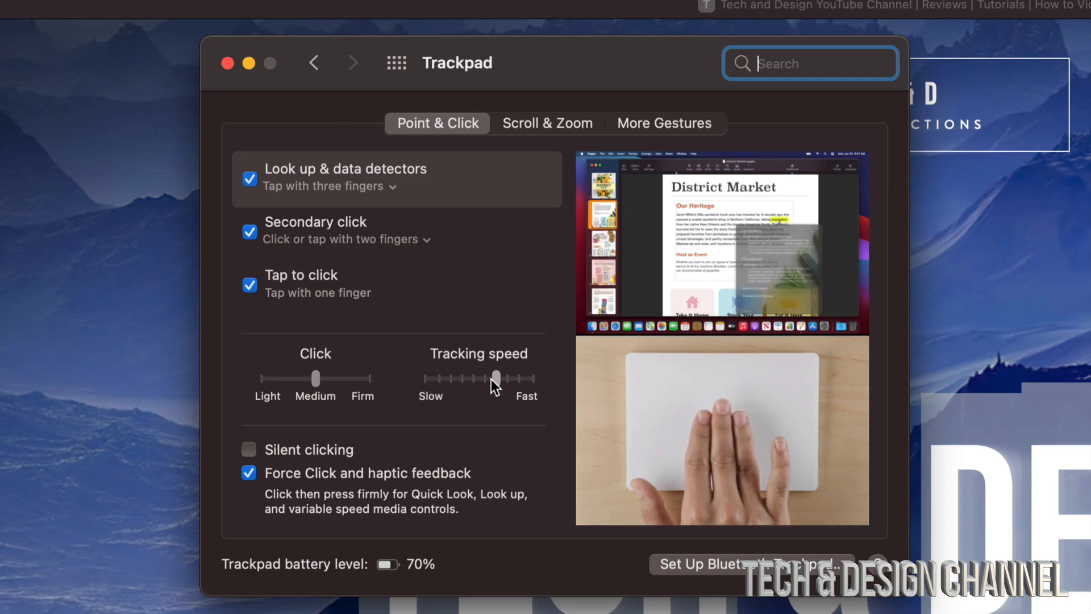
{"action": "left_click_drag", "start_coordinate": [495, 378], "coordinate": [533, 378]}
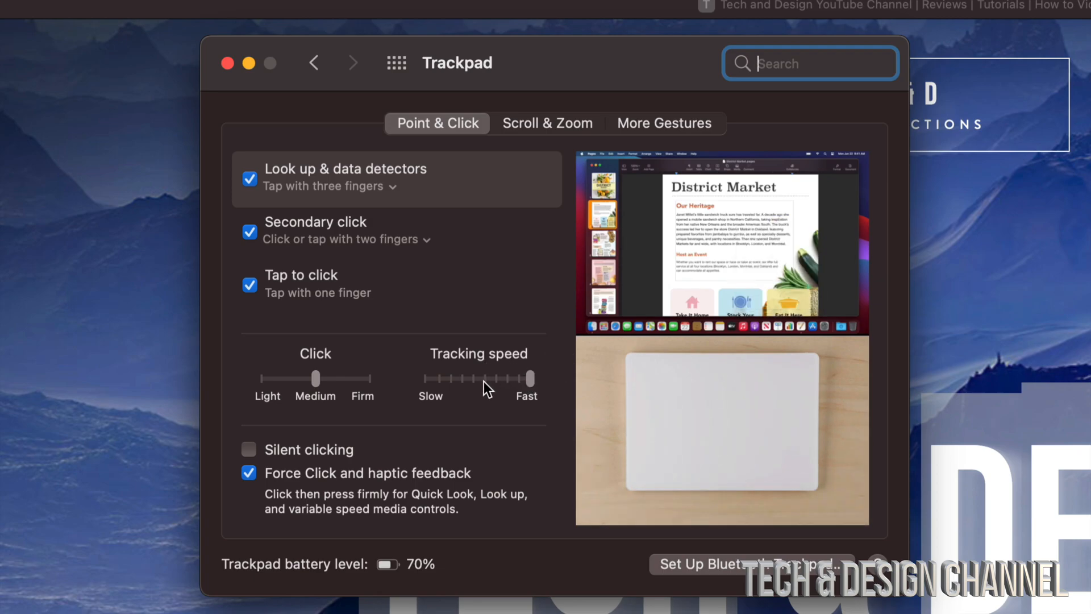
{"action": "mouse_move", "coordinate": [485, 384]}
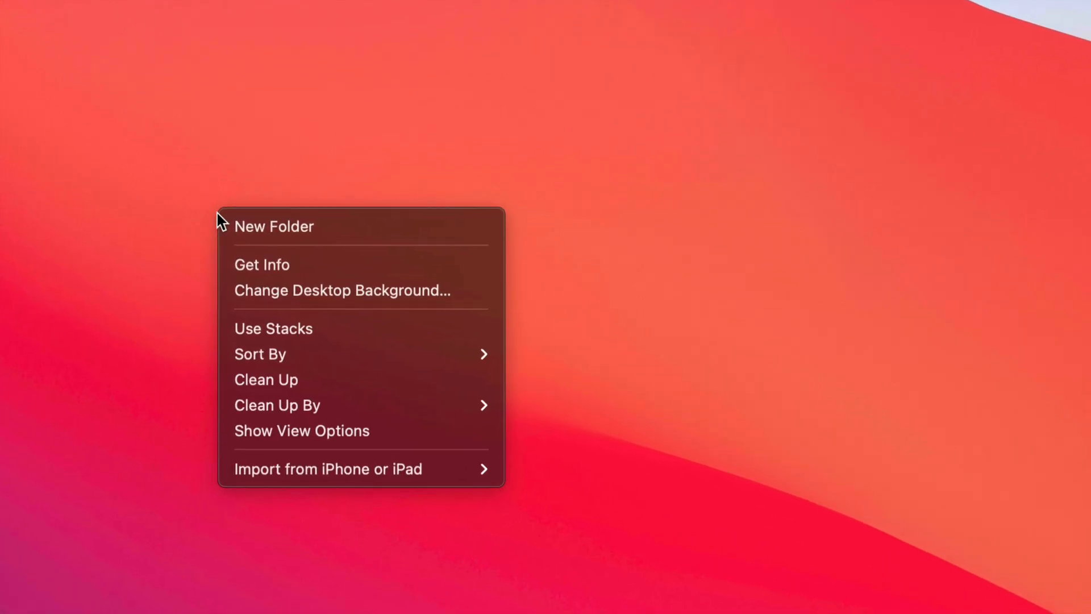
{"action": "mouse_move", "coordinate": [302, 238]}
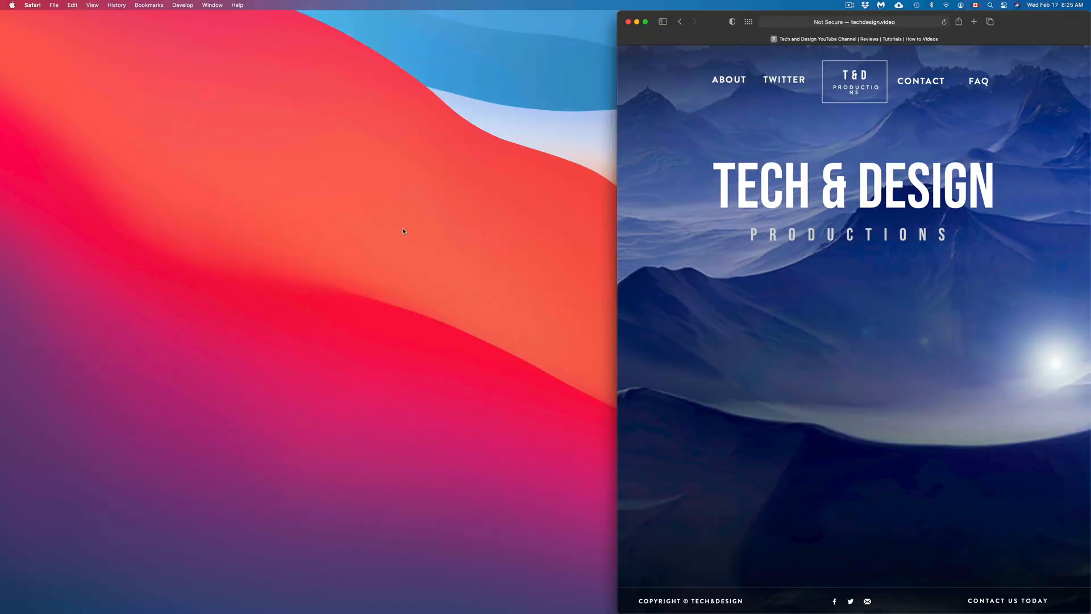
{"action": "mouse_move", "coordinate": [361, 216]}
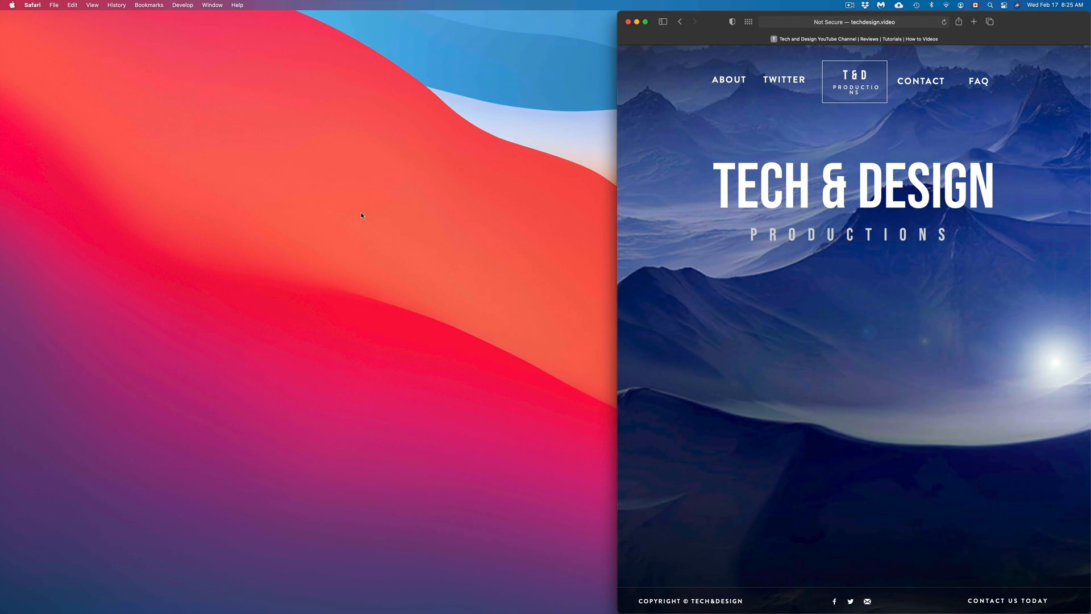
- Right-click the desktop to show its shortcut menu, then dismiss it
{"action": "right_click", "coordinate": [360, 216]}
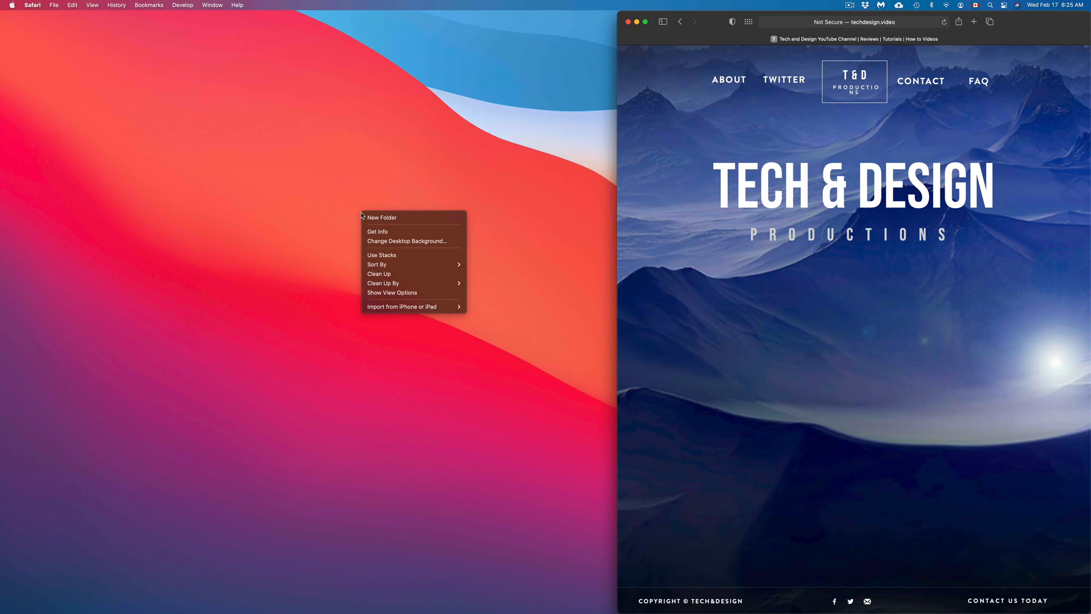
{"action": "left_click", "coordinate": [317, 195]}
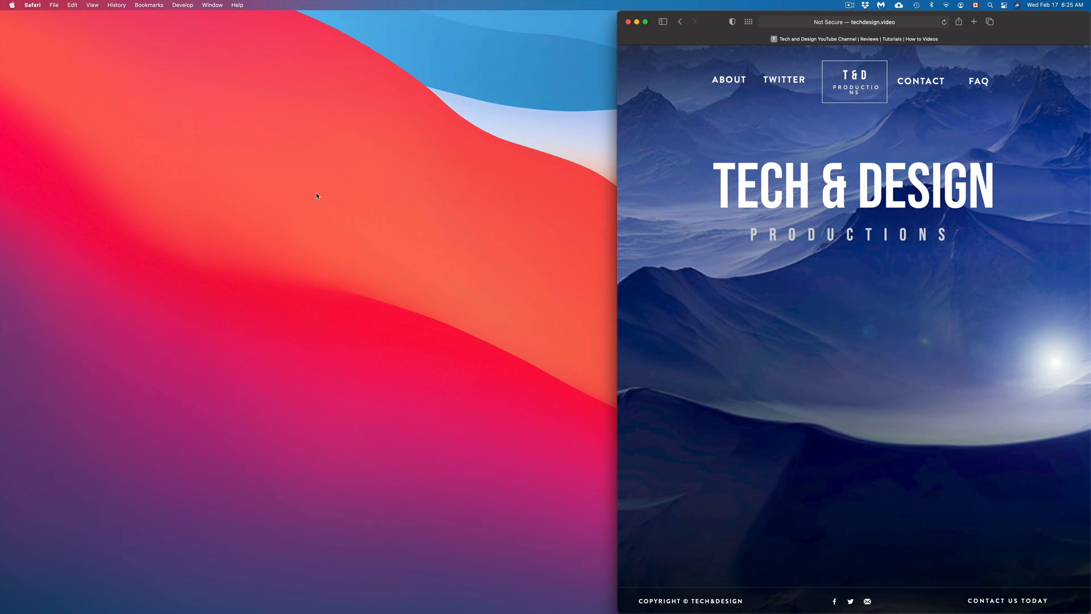
{"action": "mouse_move", "coordinate": [546, 148]}
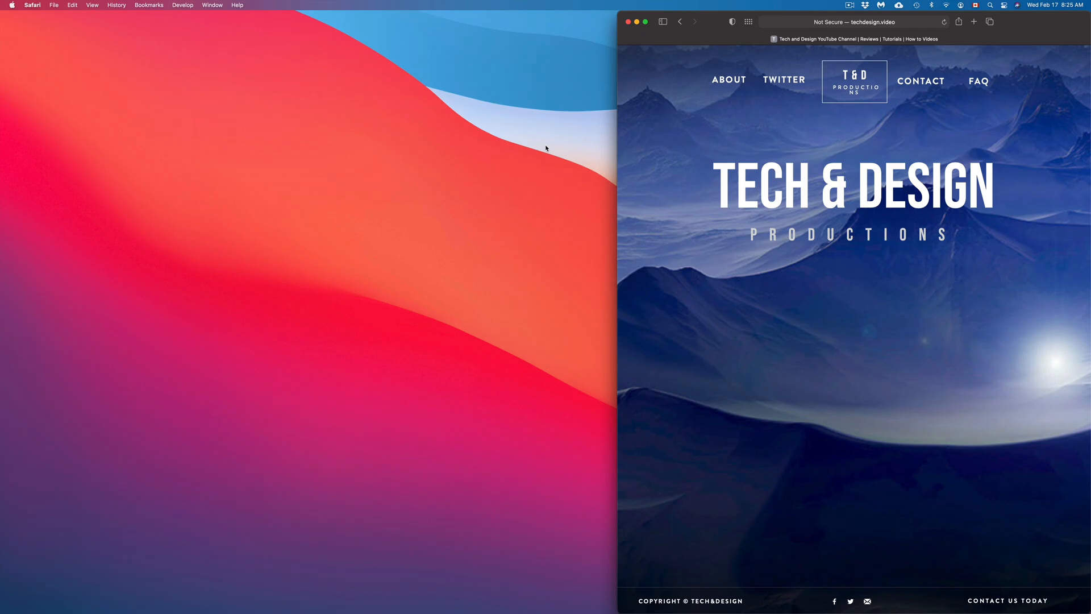